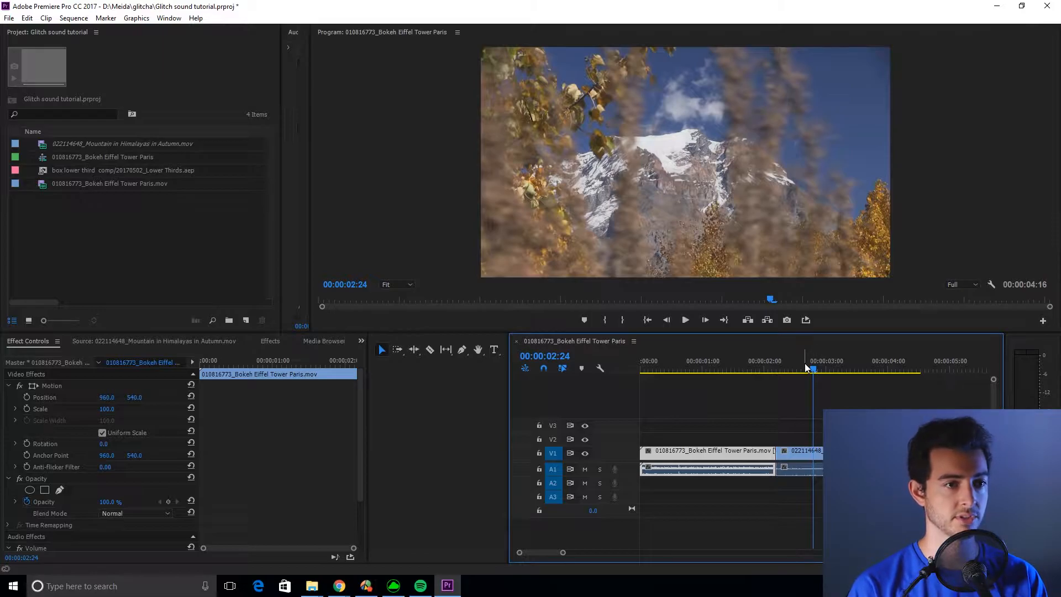
- Scrub the playhead across the join between the Eiffel Tower and Himalayas clips
{"action": "left_click_drag", "start_coordinate": [813, 369], "coordinate": [776, 370]}
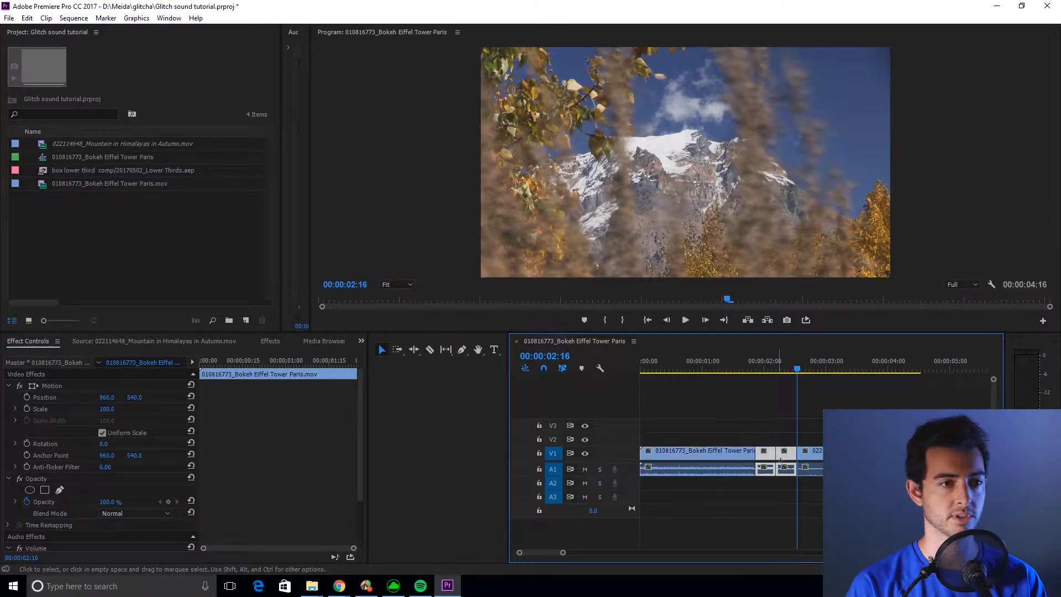
- Nest the selected cut pieces as Nested Sequence 10 with the default name and preview it
{"action": "right_click", "coordinate": [705, 451]}
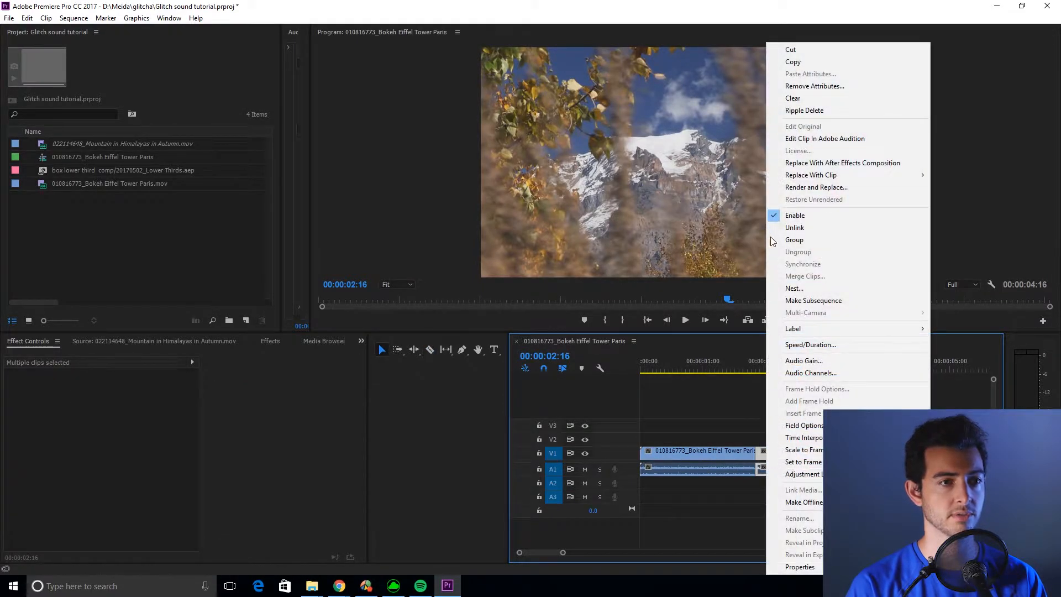
{"action": "left_click", "coordinate": [794, 287]}
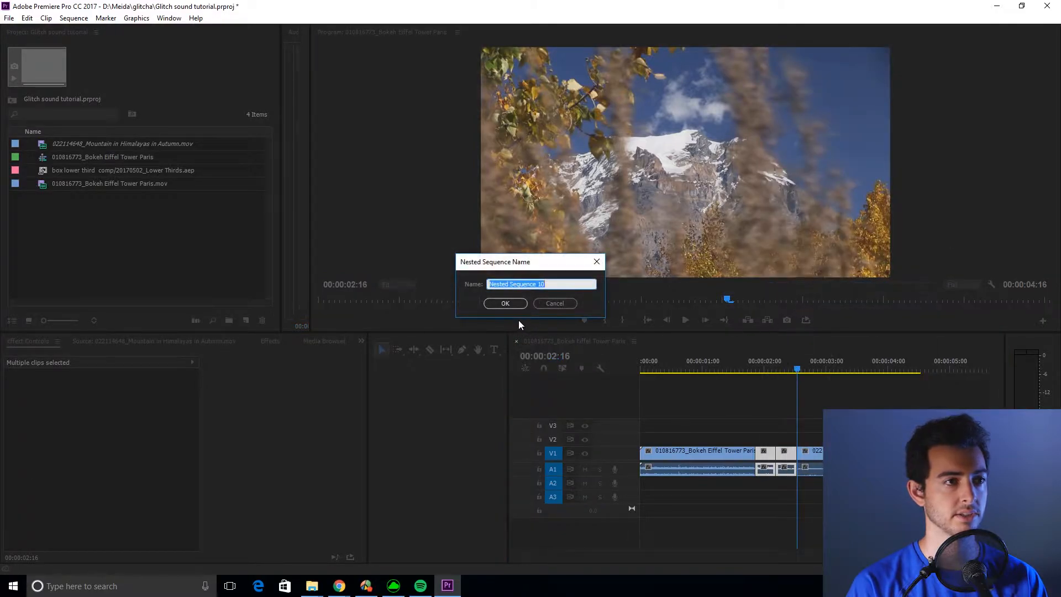
{"action": "left_click", "coordinate": [505, 303]}
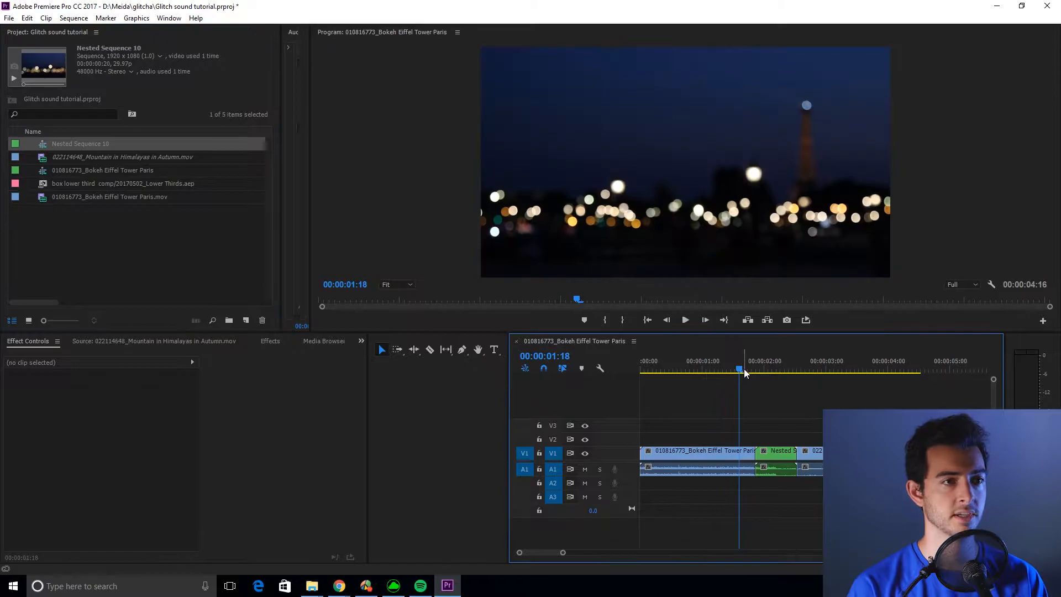
{"action": "left_click", "coordinate": [685, 319]}
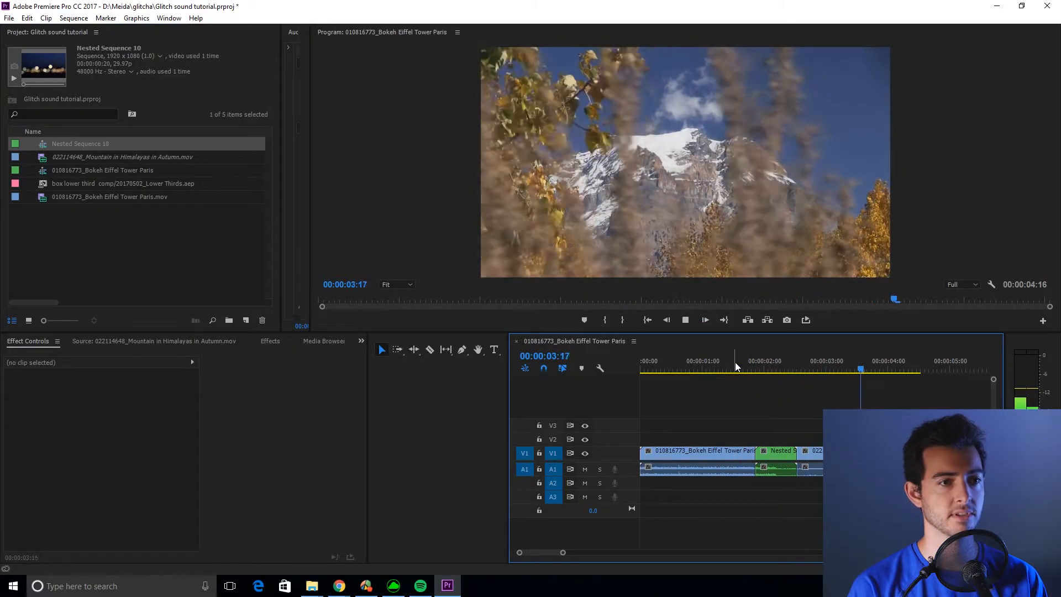
{"action": "left_click", "coordinate": [830, 370]}
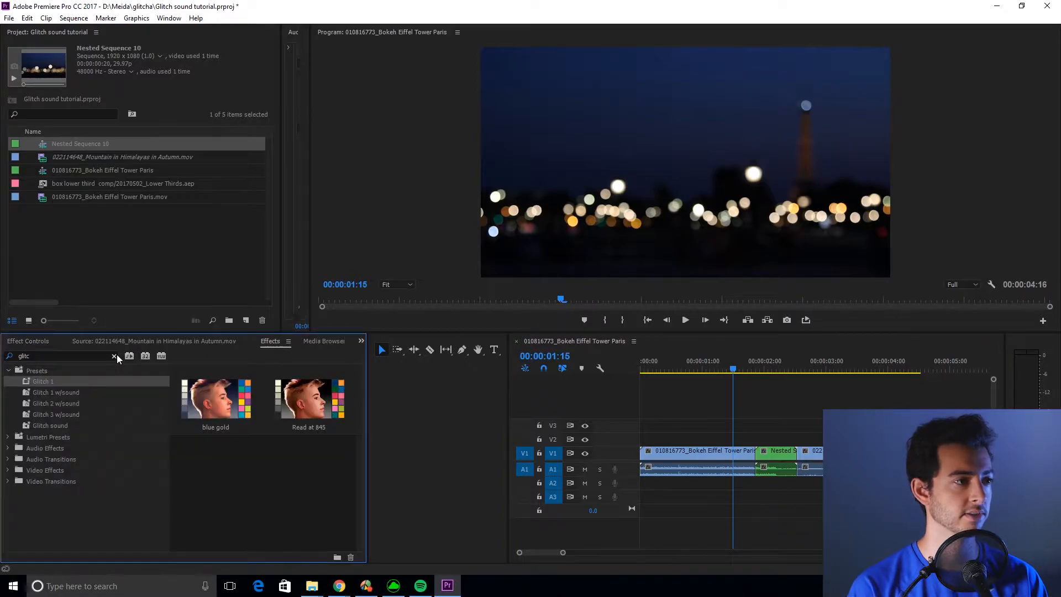
- Search 'pitch' in Effects and put Pitch Shifter on the nested clip
{"action": "type", "text": "pl"}
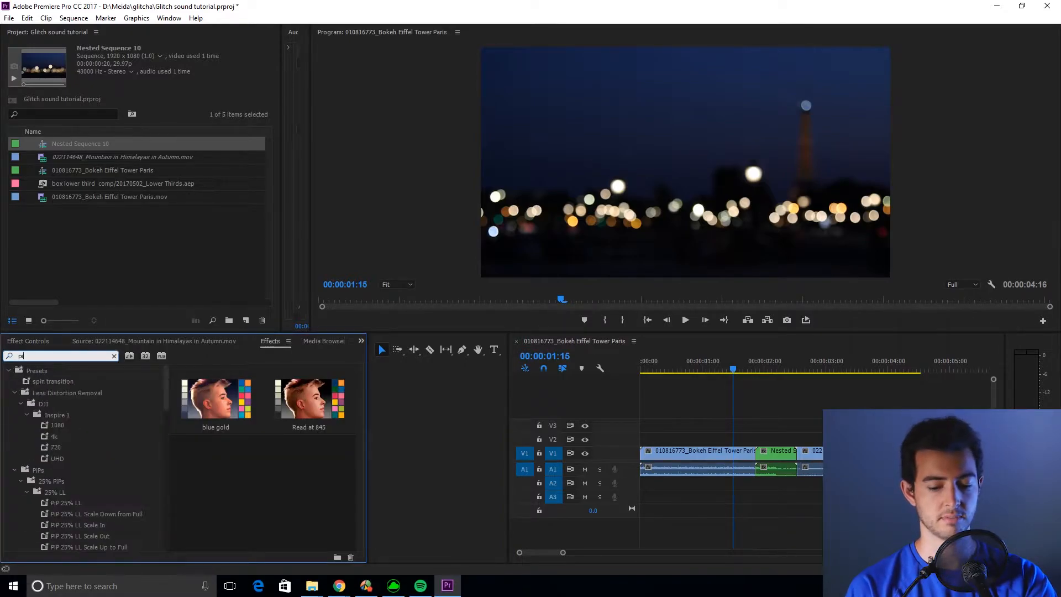
{"action": "type", "text": "pitch"}
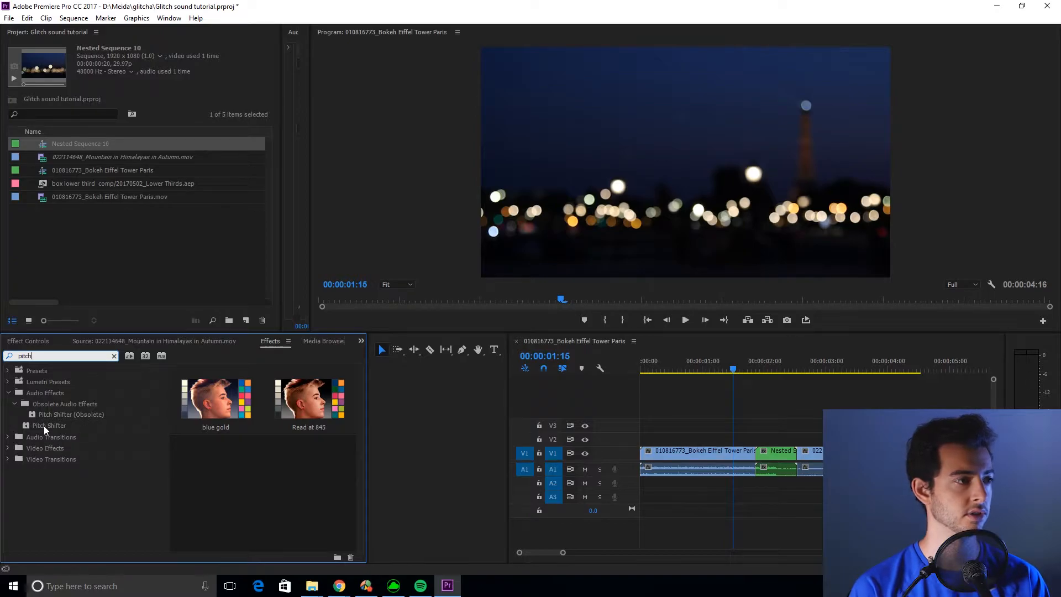
{"action": "left_click", "coordinate": [48, 424]}
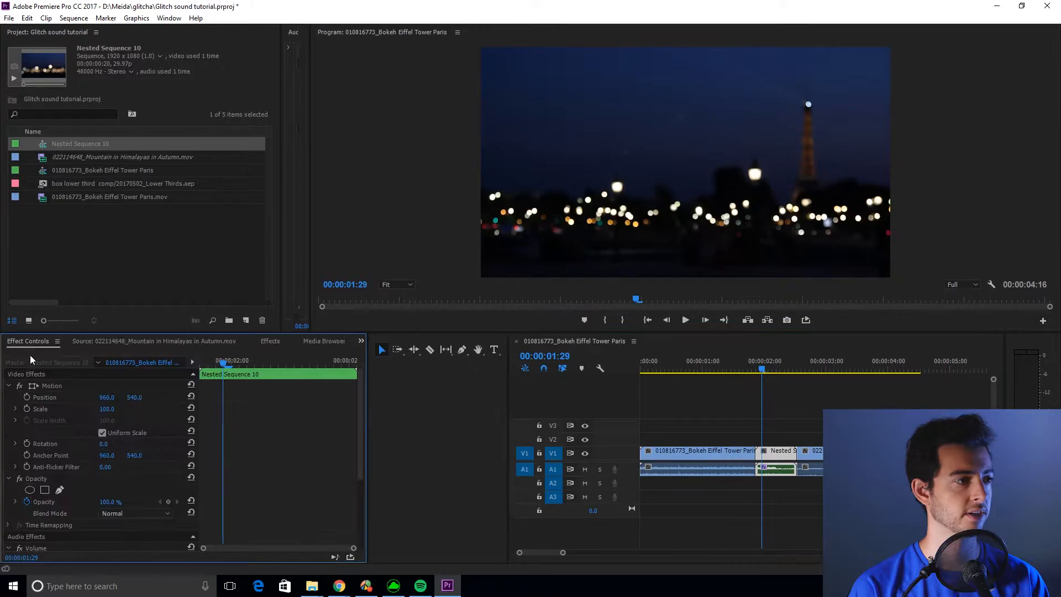
{"action": "scroll", "scroll_direction": "down", "scroll_amount": 3}
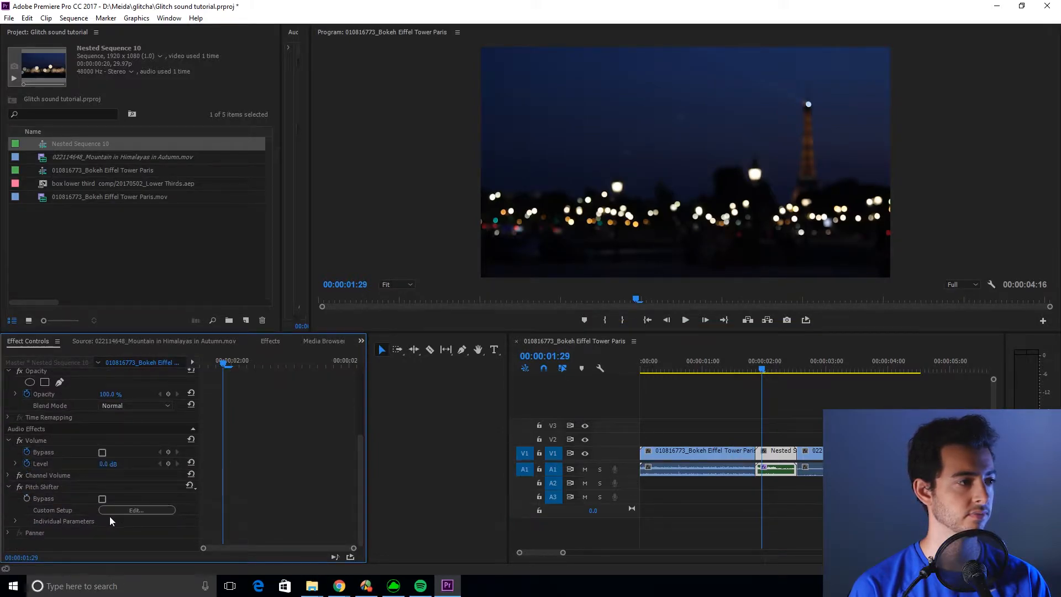
- Load the Deathly Ill pitch preset, then raise it to 10 semitones and about 64 cents
{"action": "left_click", "coordinate": [136, 510]}
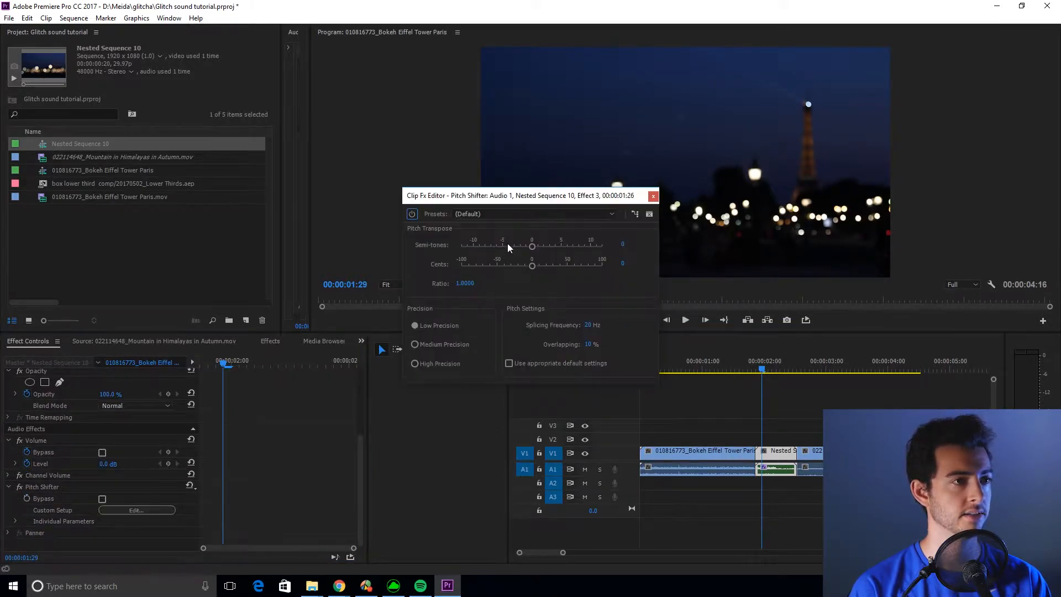
{"action": "left_click", "coordinate": [533, 214]}
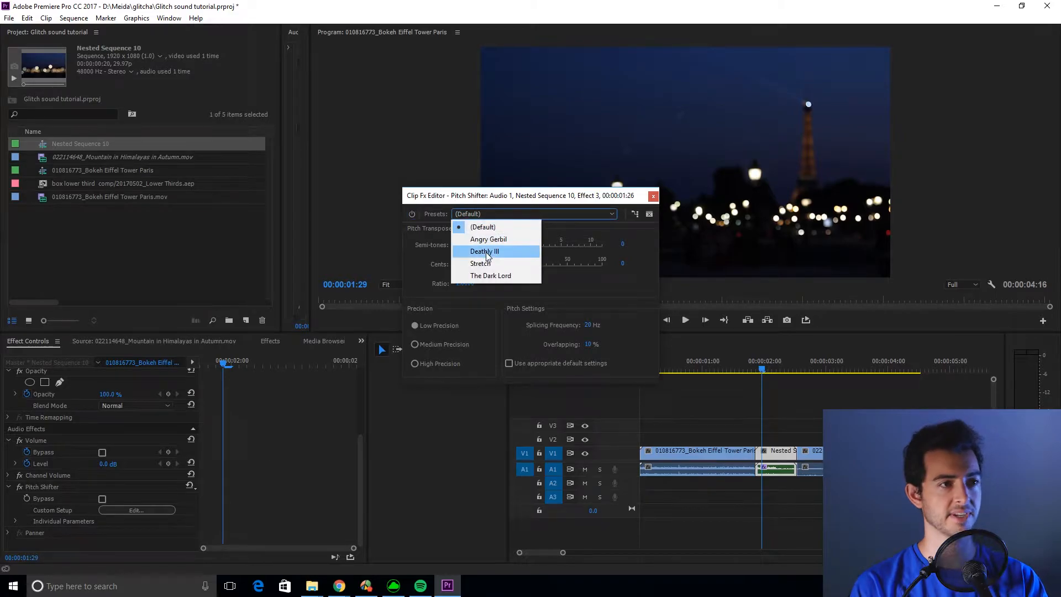
{"action": "left_click", "coordinate": [484, 251]}
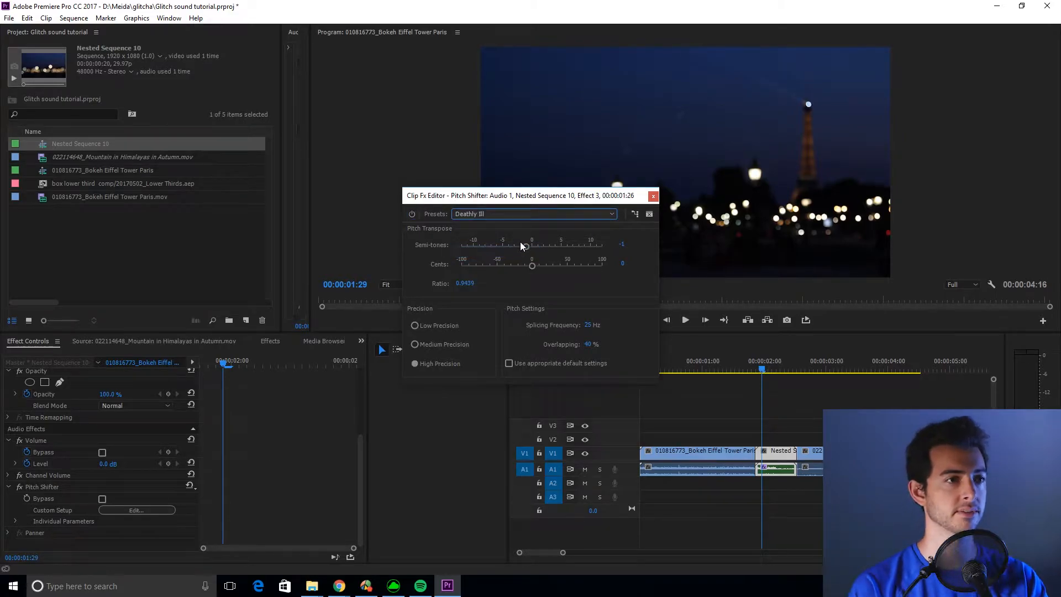
{"action": "left_click_drag", "start_coordinate": [532, 245], "coordinate": [590, 245]}
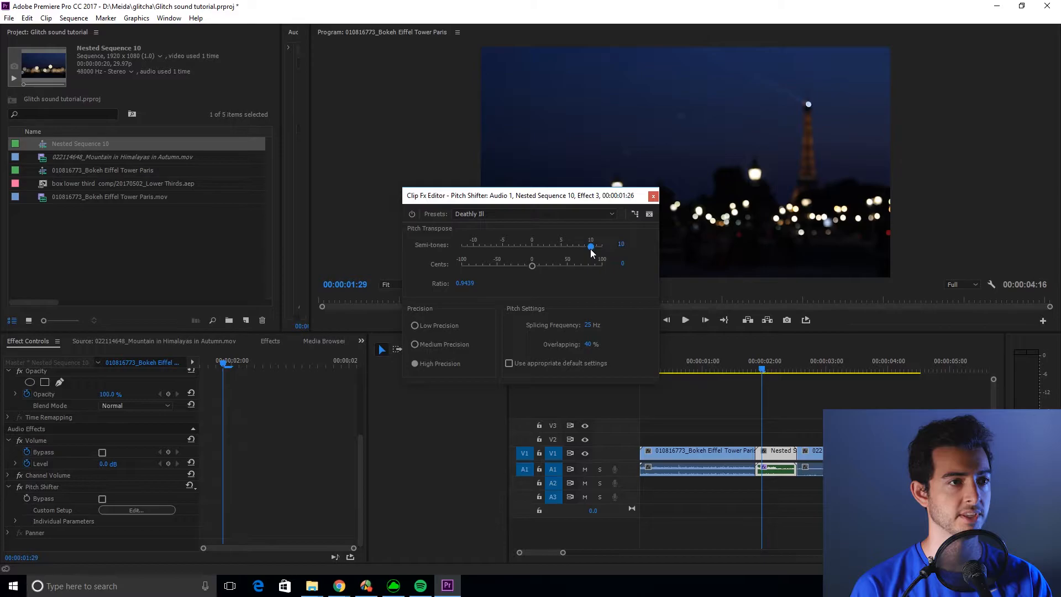
{"action": "left_click_drag", "start_coordinate": [532, 266], "coordinate": [553, 265]}
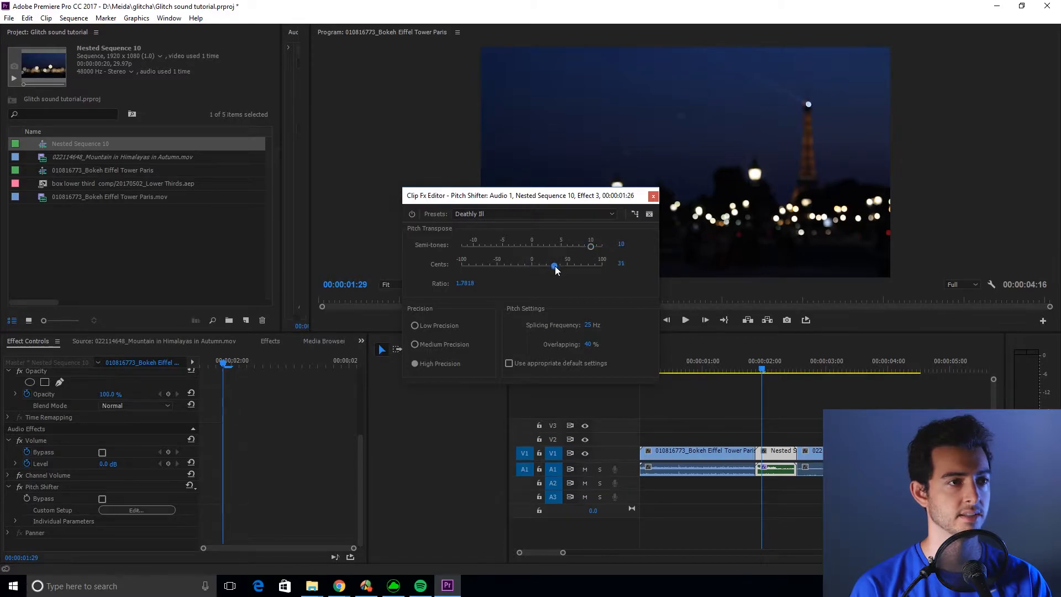
{"action": "left_click_drag", "start_coordinate": [553, 266], "coordinate": [581, 266]}
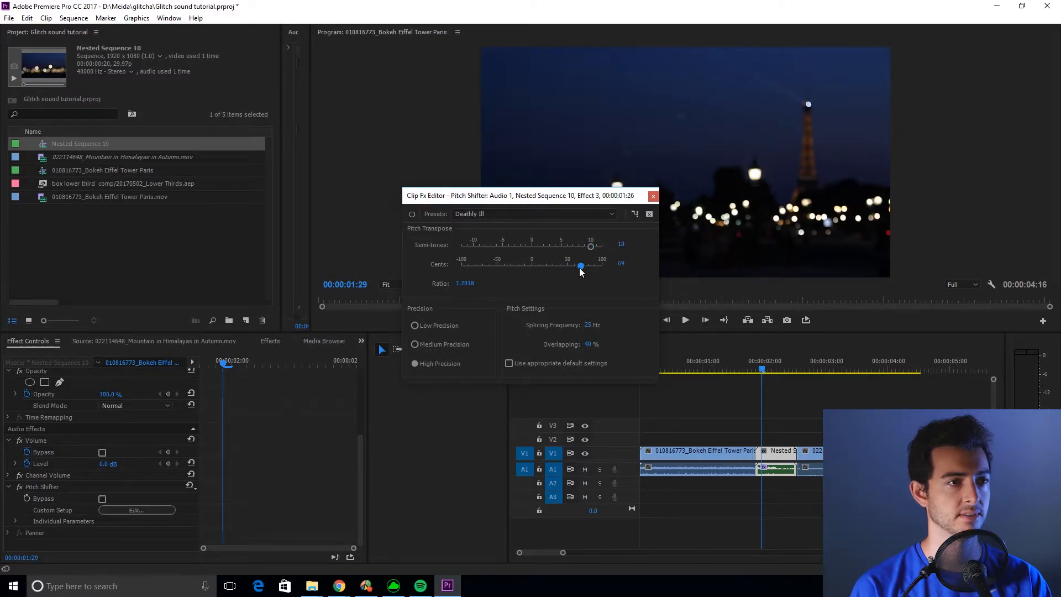
{"action": "left_click_drag", "start_coordinate": [580, 266], "coordinate": [577, 267]}
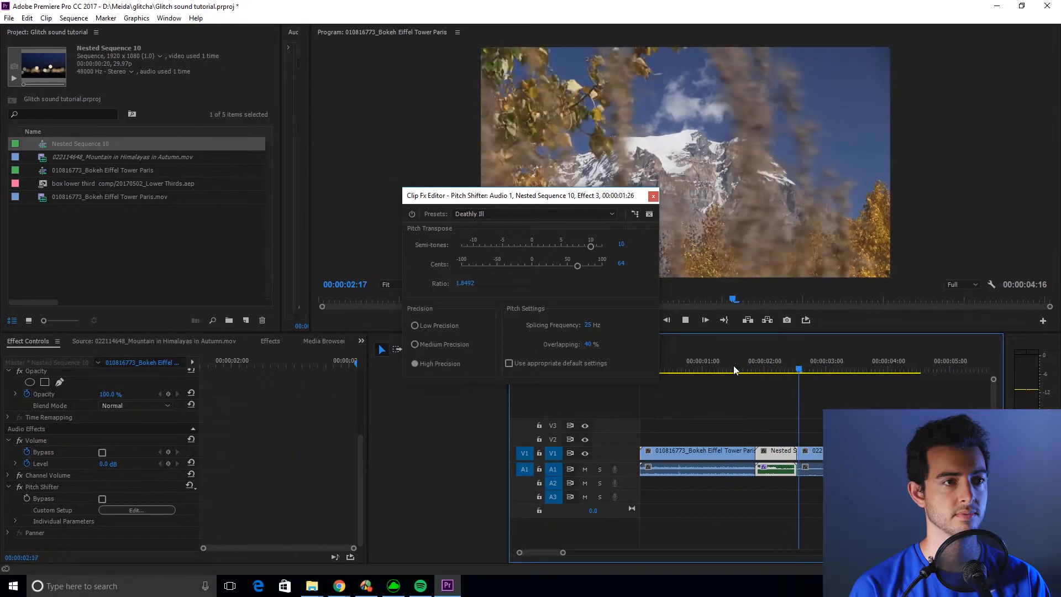
- Replay the transition and switch the Pitch Shifter to the Deathly III preset
{"action": "left_click", "coordinate": [732, 370]}
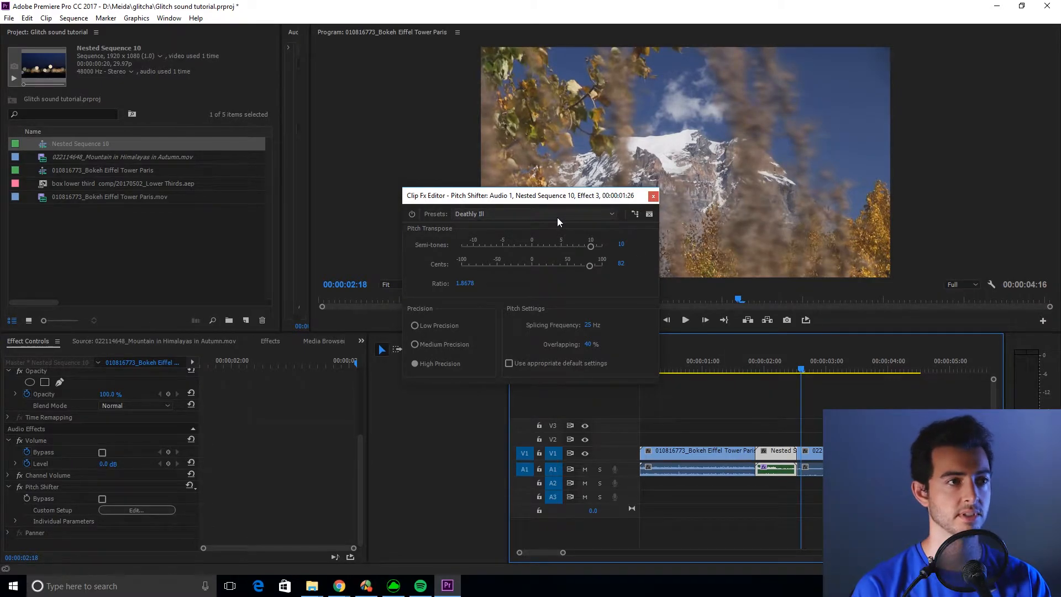
{"action": "left_click", "coordinate": [534, 214]}
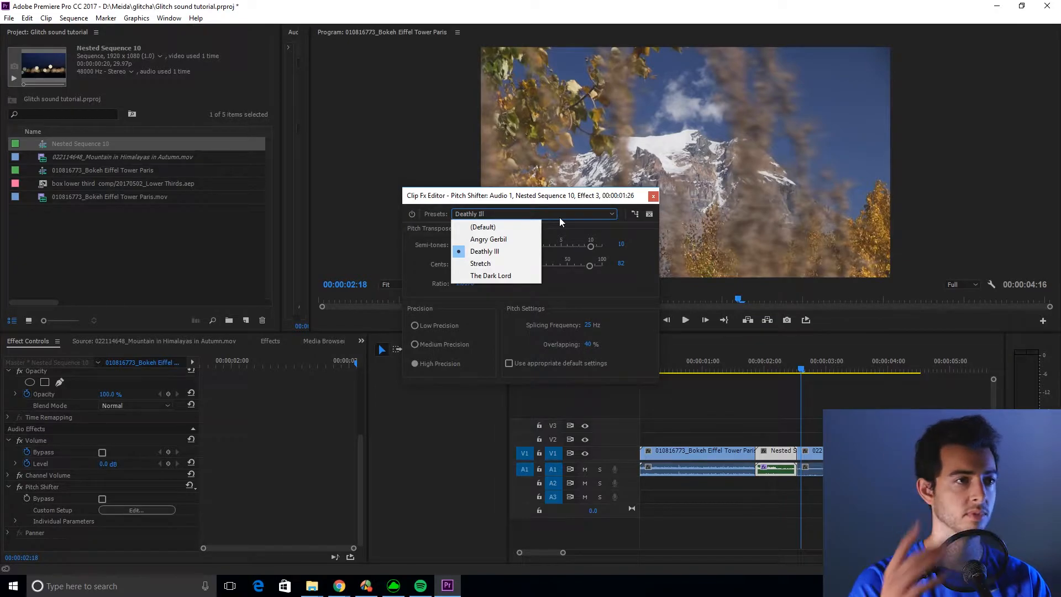
{"action": "left_click", "coordinate": [653, 196]}
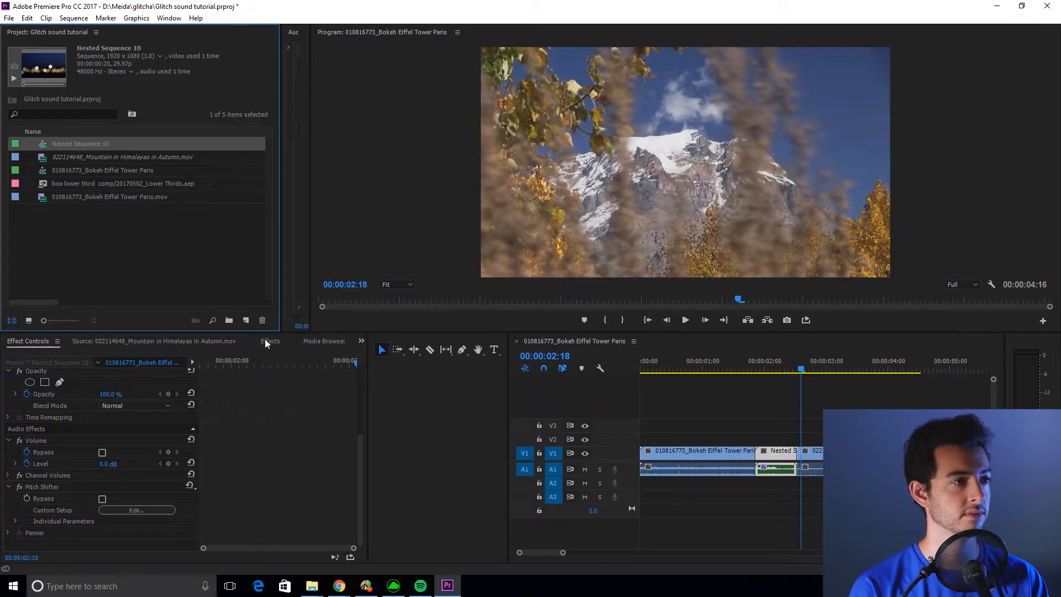
- Clear the pitch search and search the effects library for 'distortion'
{"action": "left_click", "coordinate": [270, 341]}
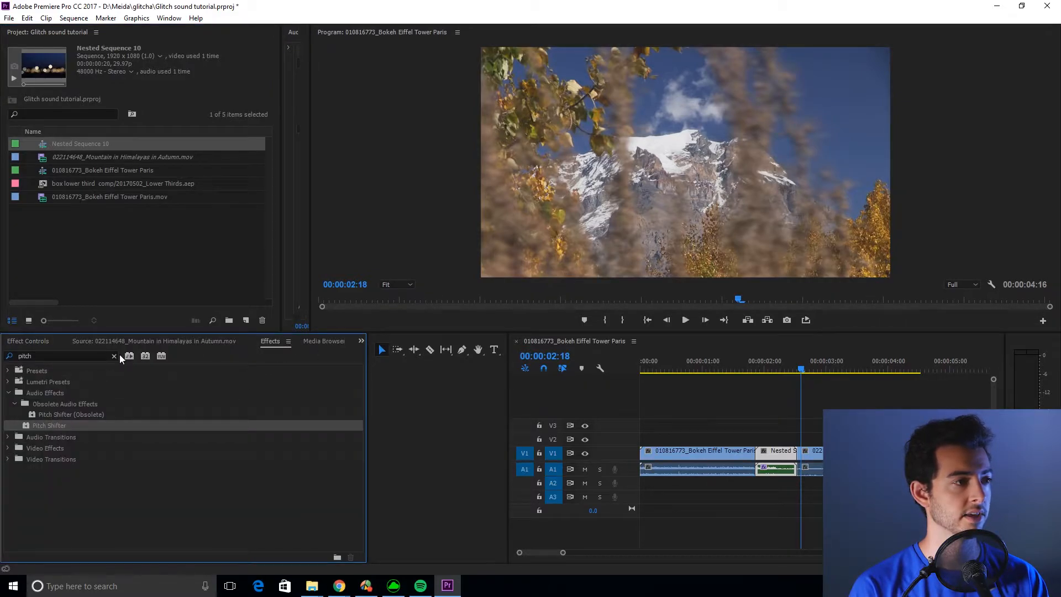
{"action": "left_click", "coordinate": [114, 356]}
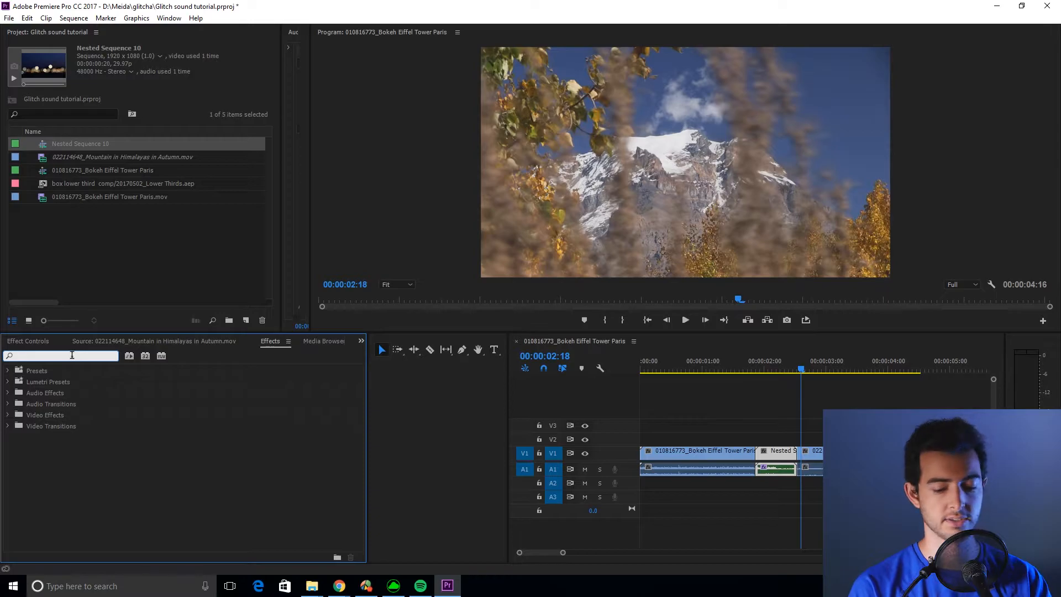
{"action": "type", "text": "distor"}
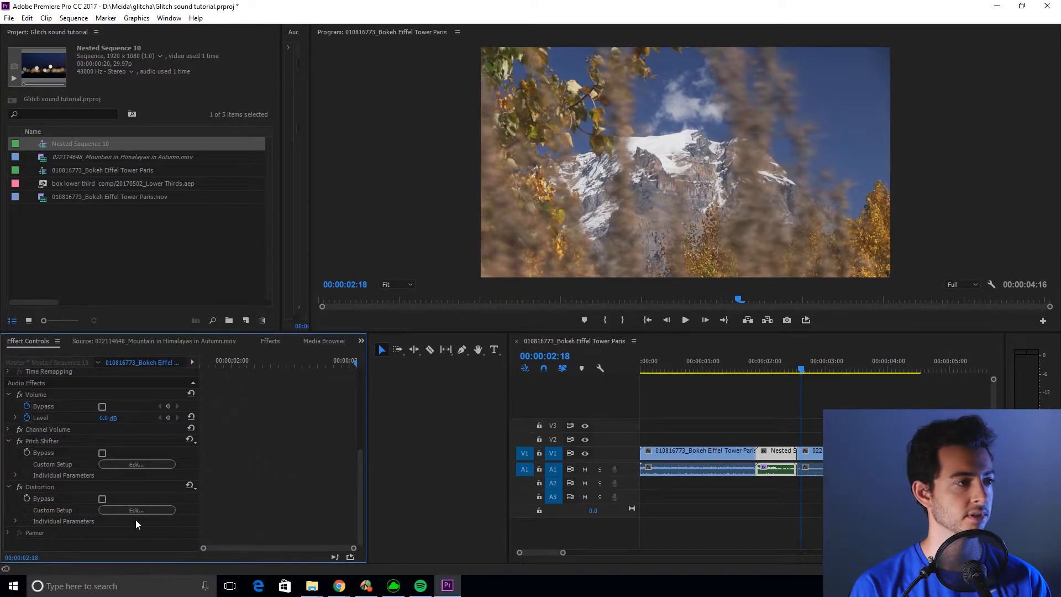
- Set Distortion to Ultimate Failure and flatten its negative curve toward a straight line
{"action": "left_click", "coordinate": [479, 184]}
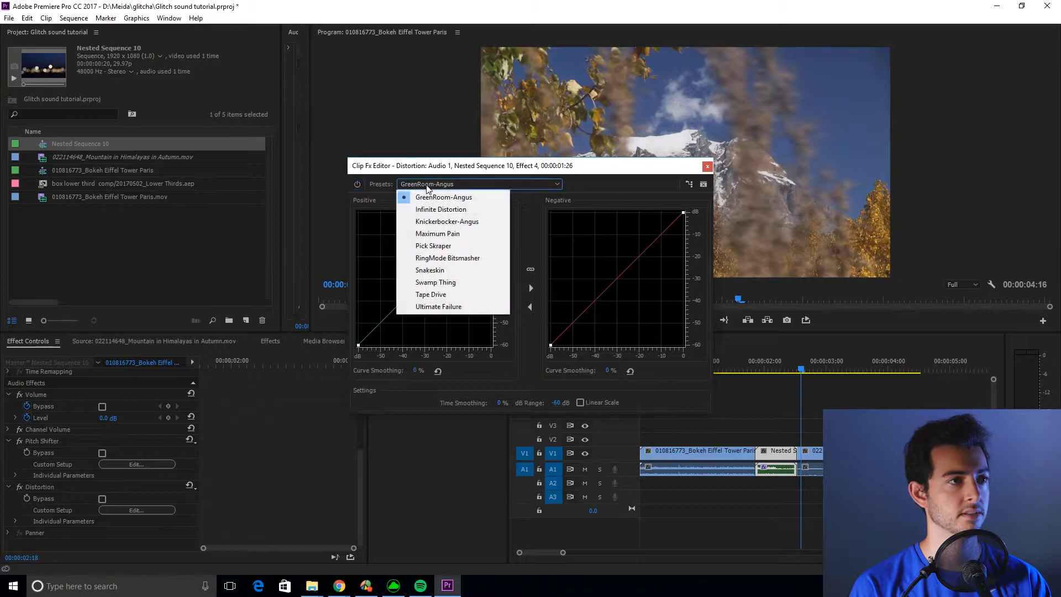
{"action": "left_click", "coordinate": [439, 306]}
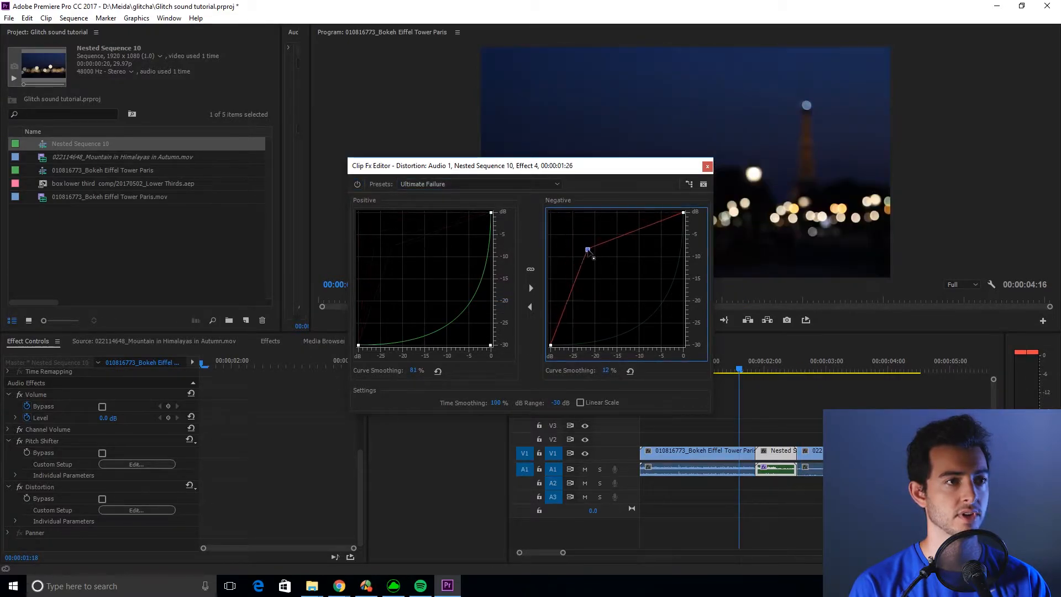
{"action": "left_click_drag", "start_coordinate": [587, 251], "coordinate": [609, 276]}
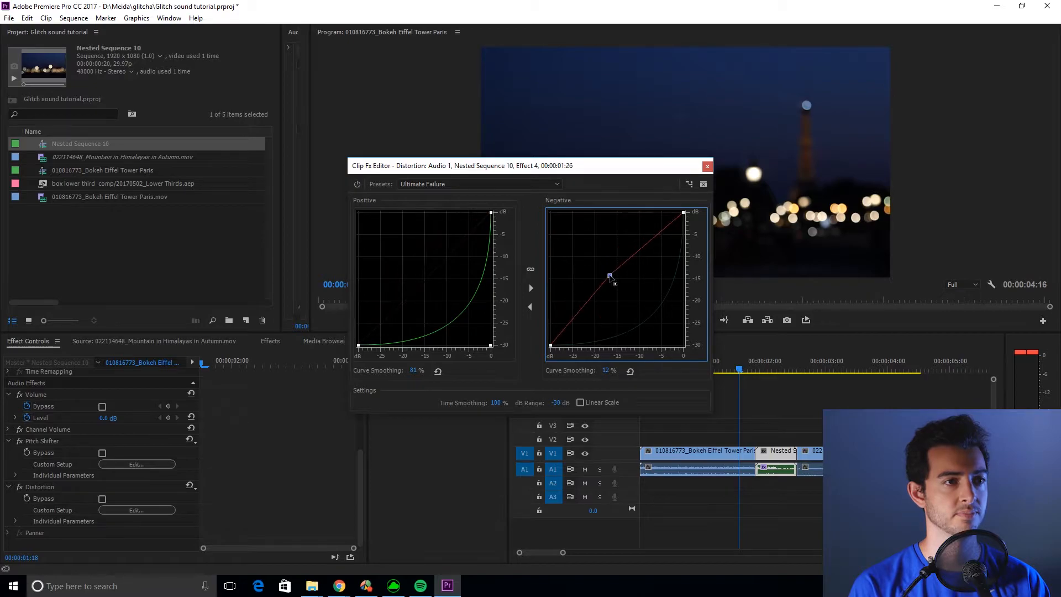
{"action": "left_click_drag", "start_coordinate": [609, 276], "coordinate": [613, 277]}
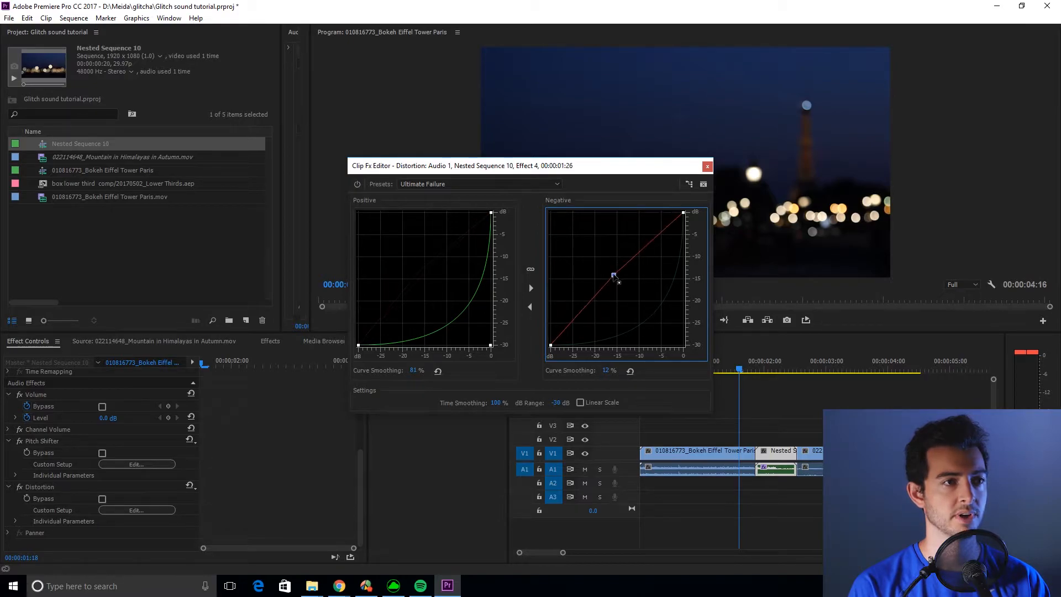
{"action": "left_click_drag", "start_coordinate": [614, 276], "coordinate": [609, 271]}
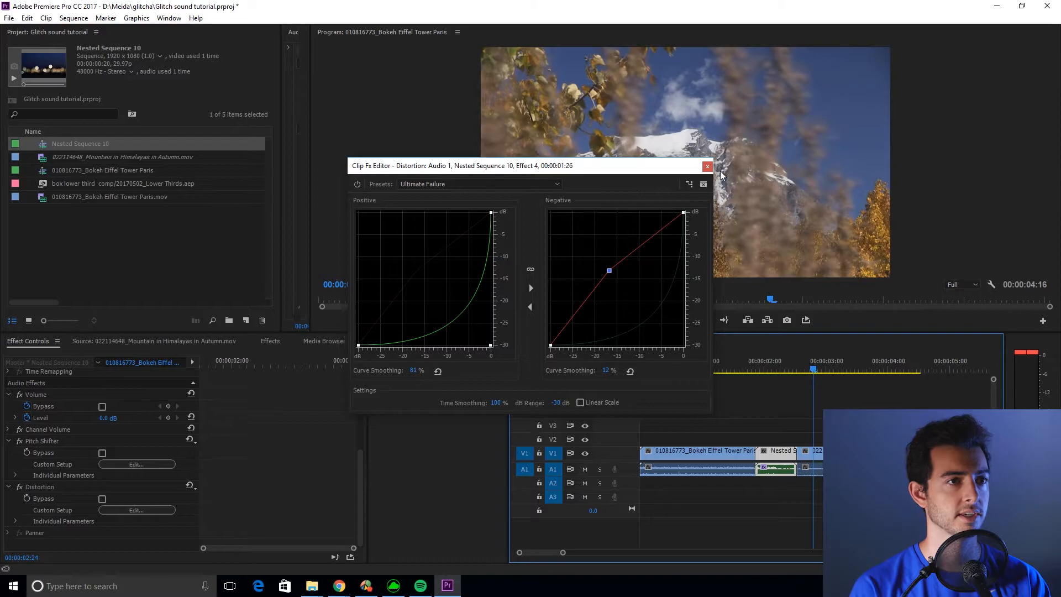
{"action": "left_click", "coordinate": [708, 167]}
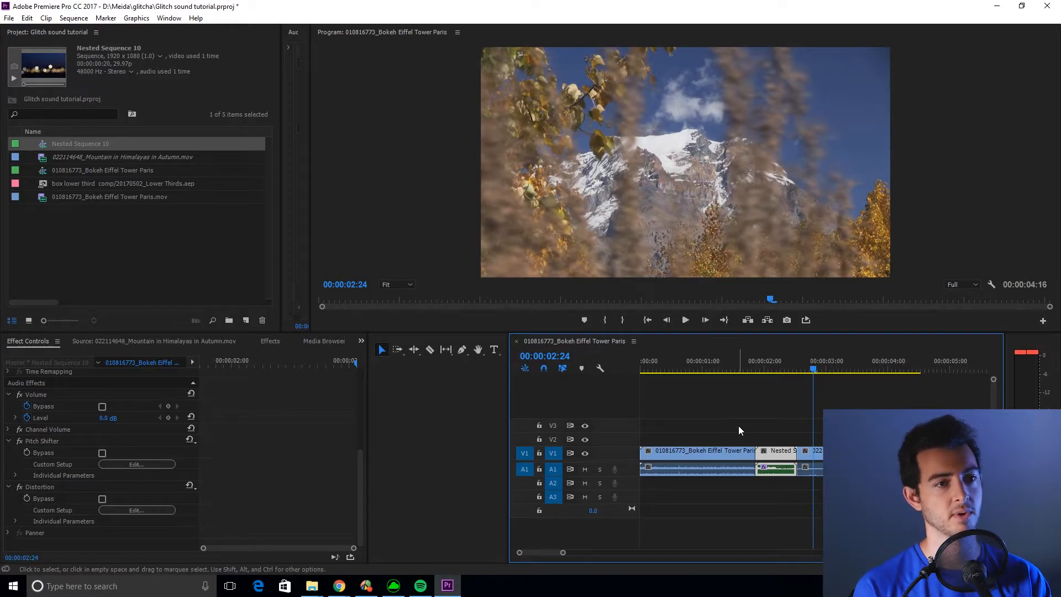
- Search the effects library for 'glitch' and select the Glitch 1 preset
{"action": "left_click", "coordinate": [269, 340]}
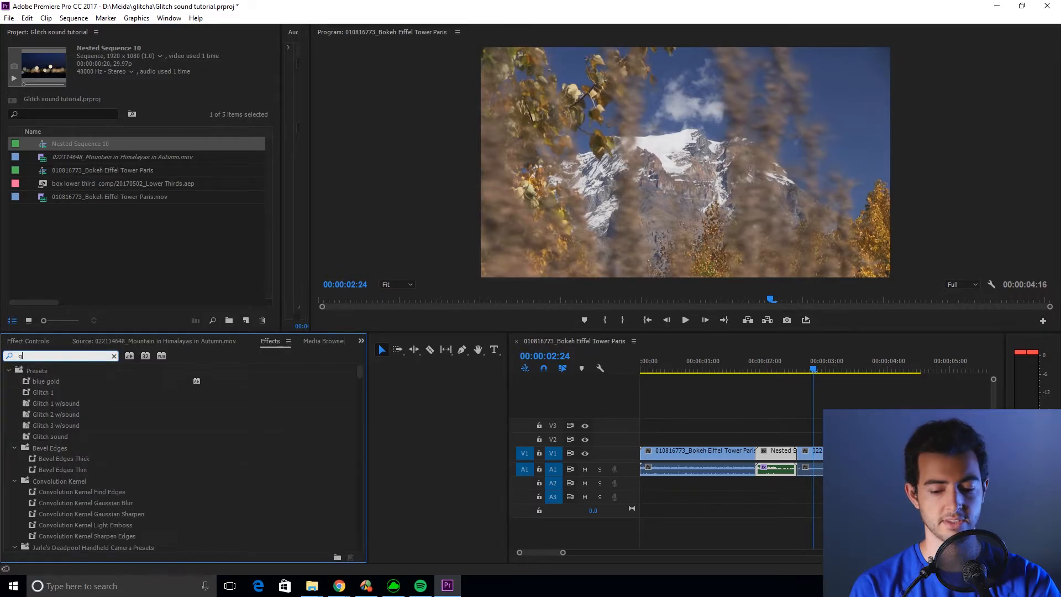
{"action": "type", "text": "litch"}
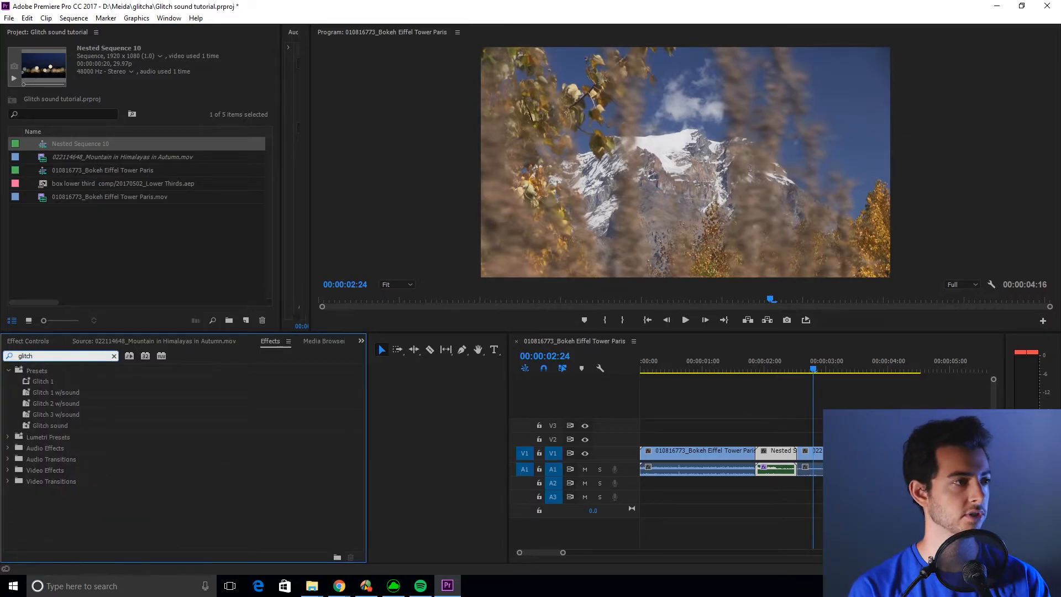
{"action": "left_click", "coordinate": [43, 381]}
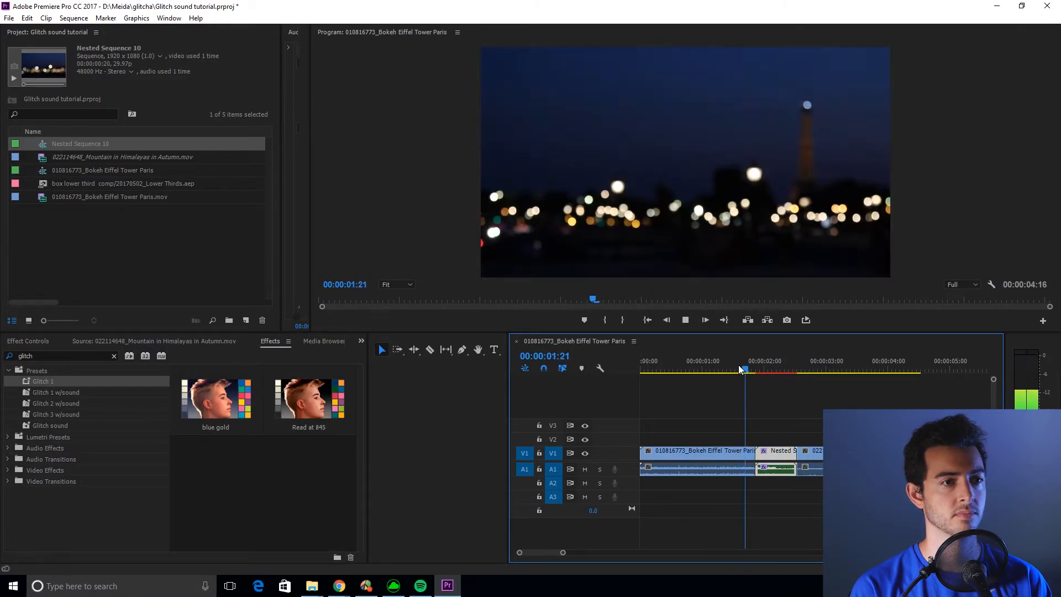
{"action": "left_click", "coordinate": [774, 371]}
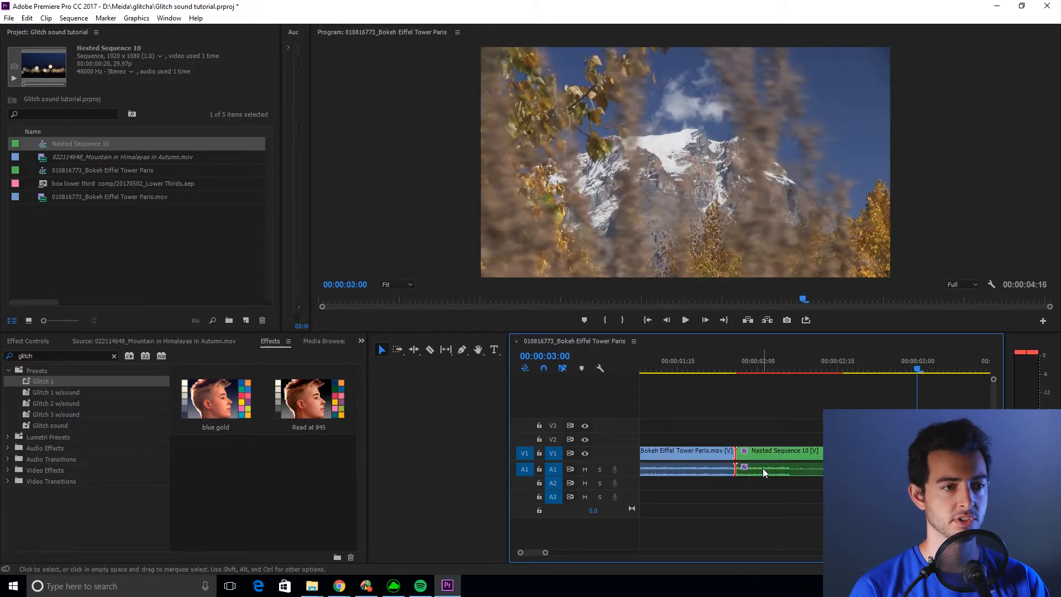
- Add a default Constant Power crossfade at the audio cut and preview the glitch transition
{"action": "right_click", "coordinate": [764, 472]}
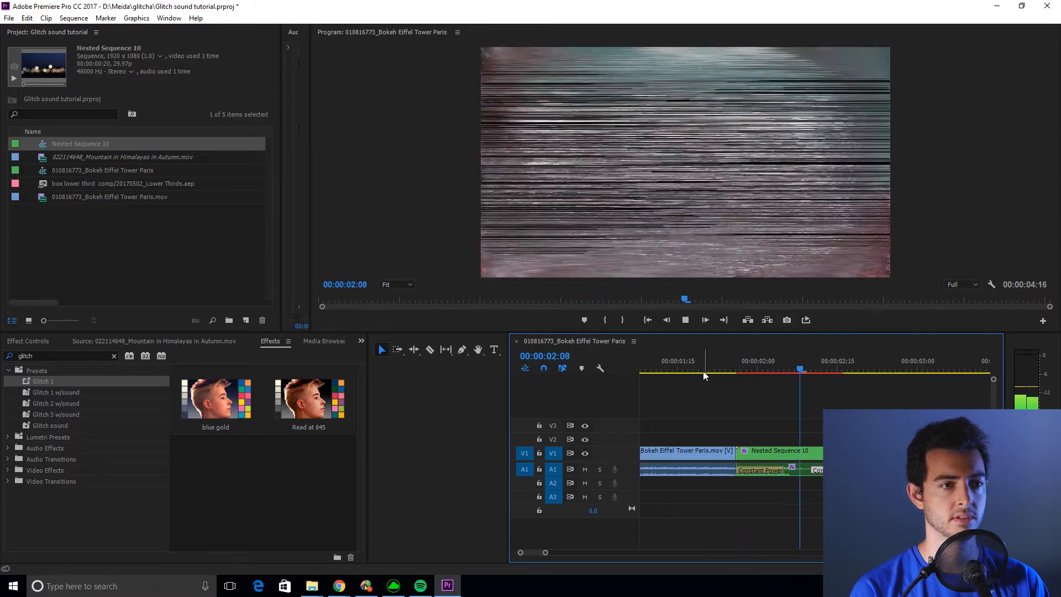
{"action": "left_click", "coordinate": [848, 371]}
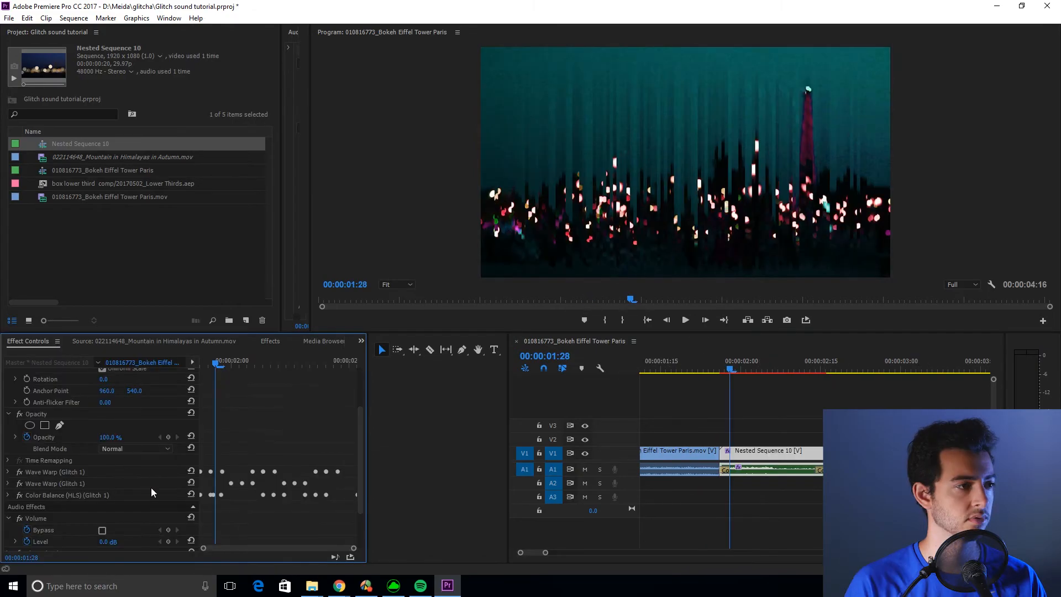
- Start Save Preset for the Wave Warp, Color Balance, Pitch Shifter and Distortion effects
{"action": "scroll", "scroll_direction": "down", "scroll_amount": 3}
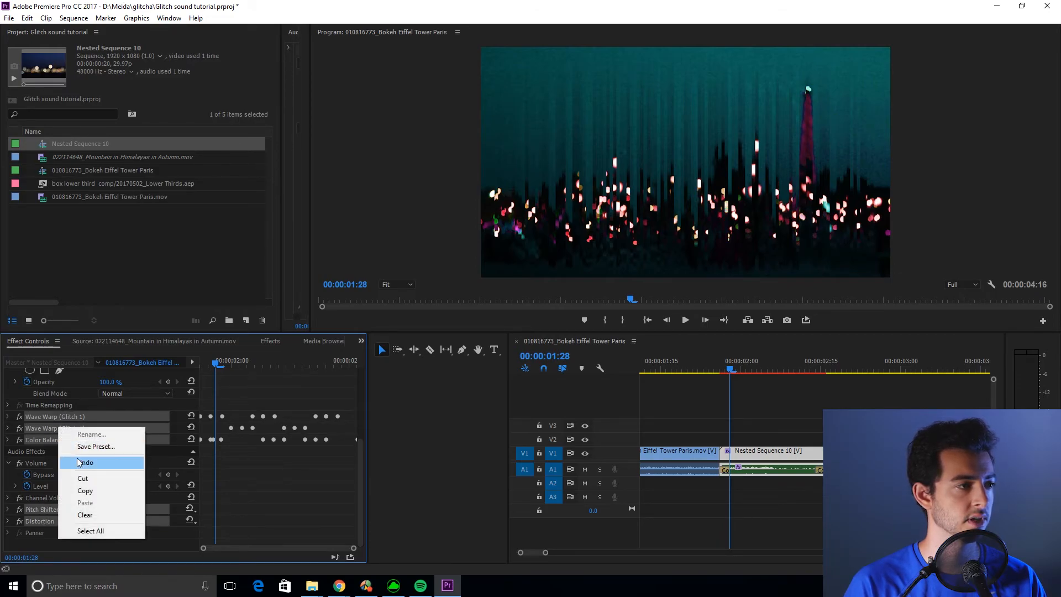
{"action": "left_click", "coordinate": [96, 446]}
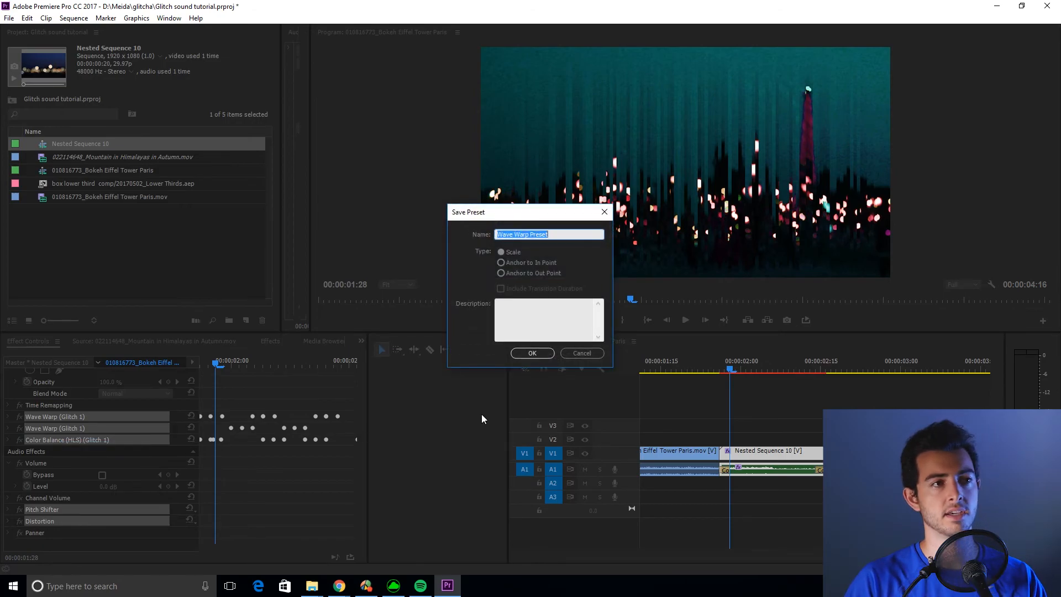